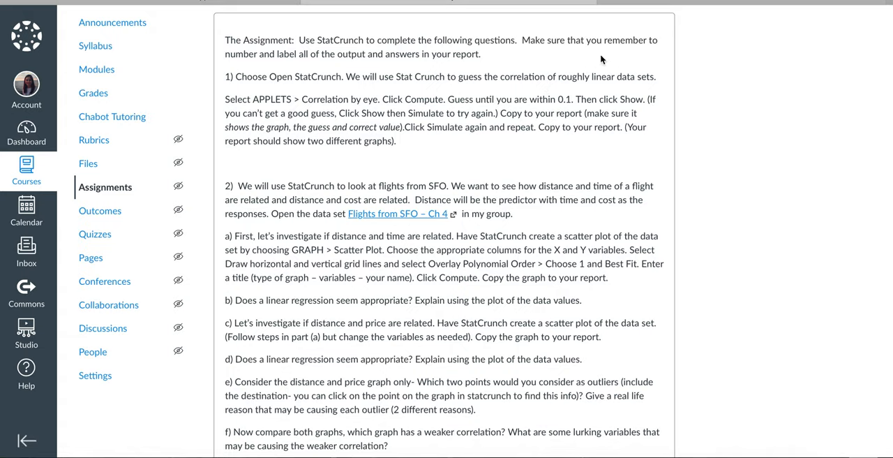
pyautogui.moveTo(681, 44)
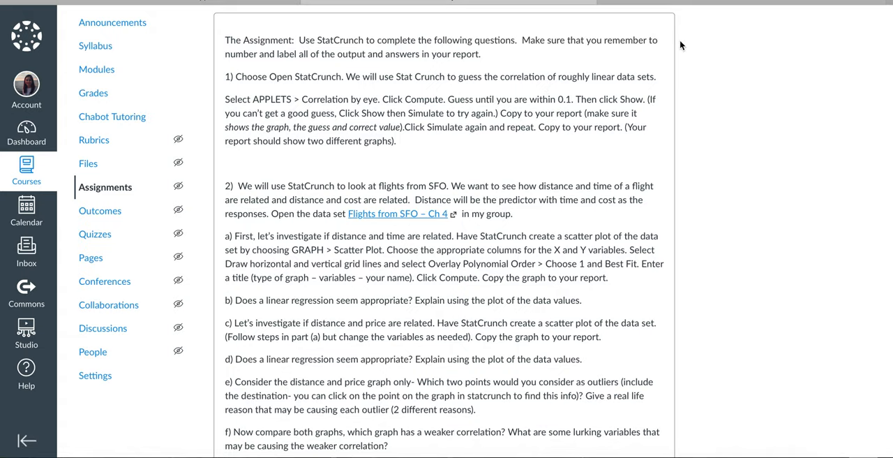
pyautogui.moveTo(692, 31)
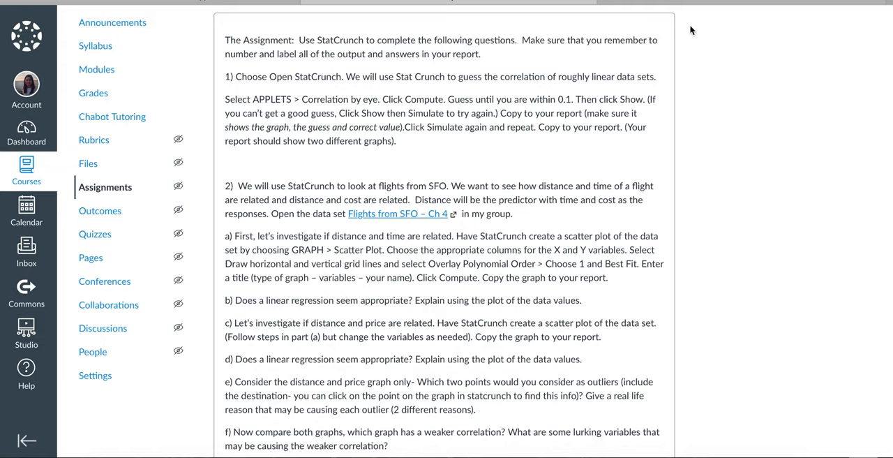
pyautogui.moveTo(717, 5)
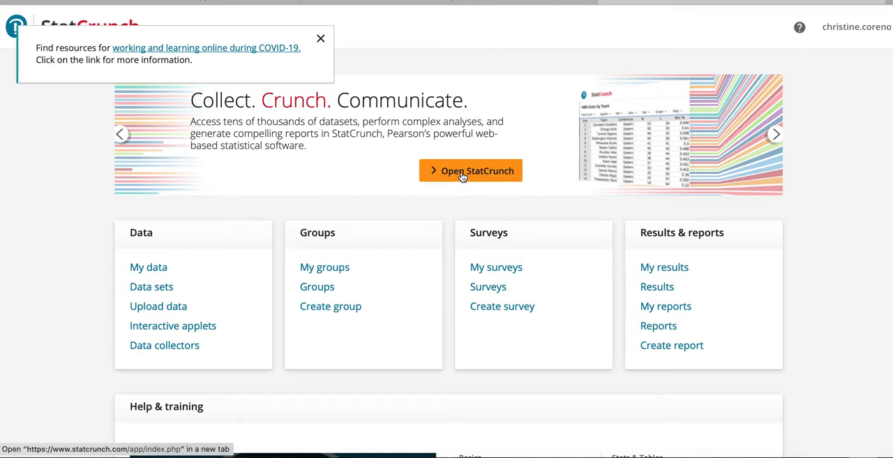
# Launch StatCrunch in a new tab and highlight the 'APPLETS > Correlation by eye' instruction in Canvas
pyautogui.click(470, 170)
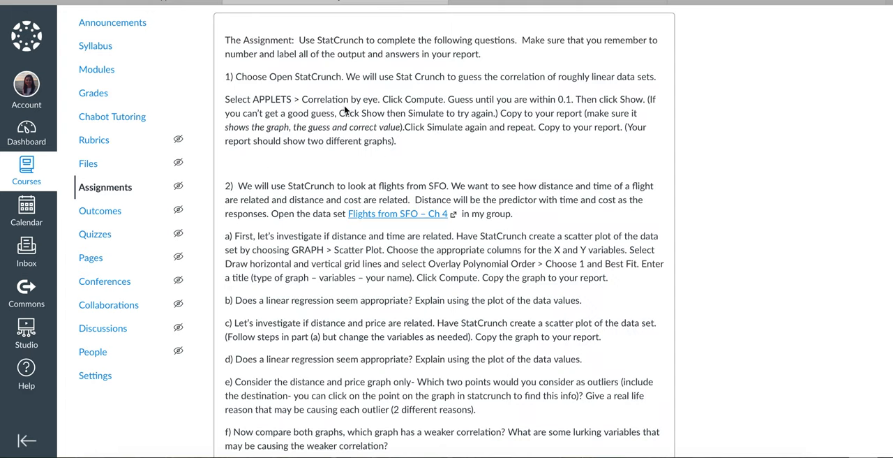
pyautogui.moveTo(249, 98); pyautogui.dragTo(380, 97)
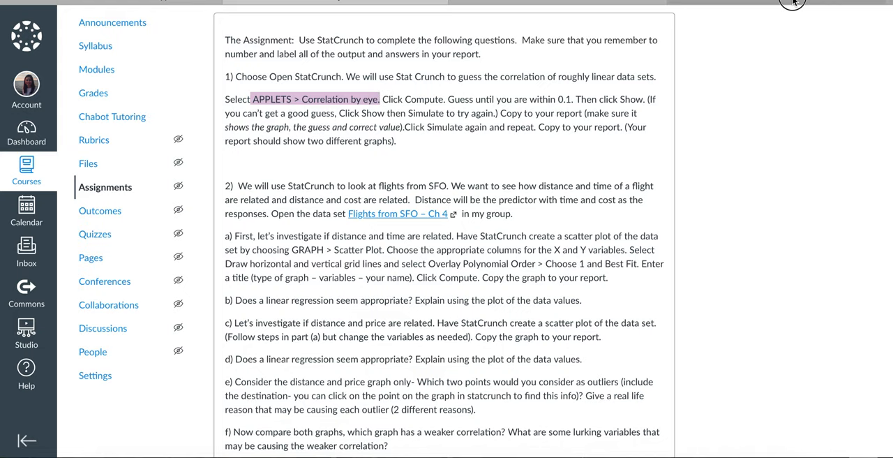
# Start the Correlation by eye applet with randomly generated data via Applets > Correlation by eye and Compute!
pyautogui.click(89, 76)
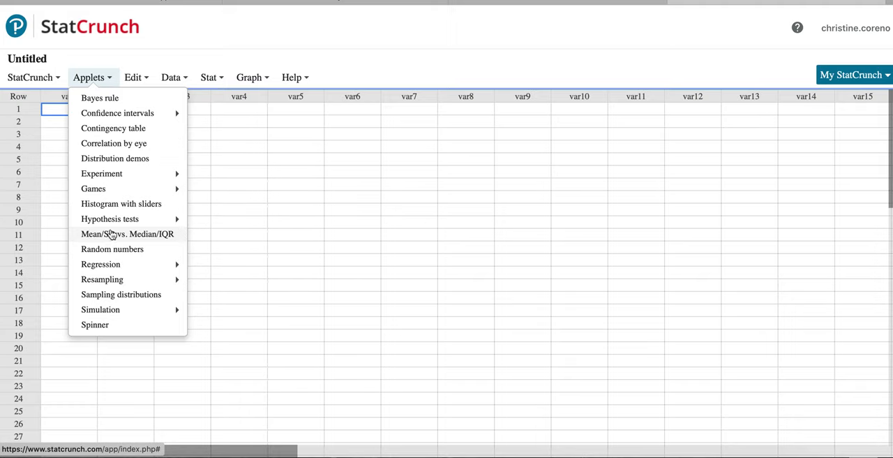
pyautogui.click(113, 142)
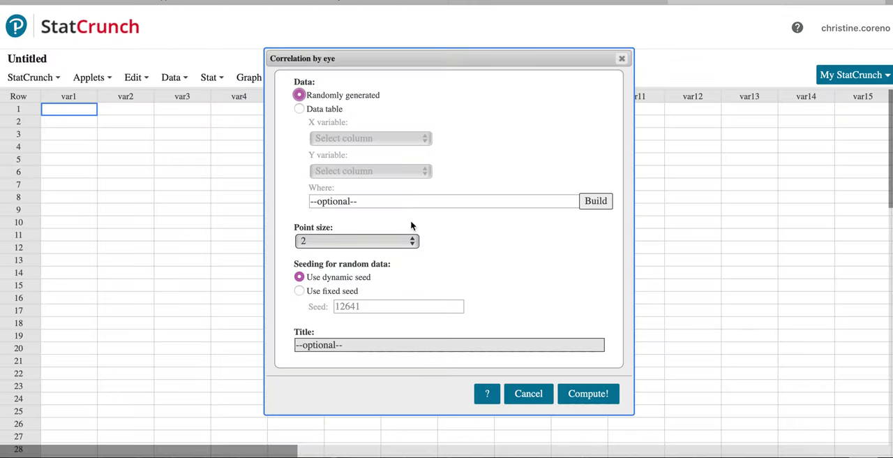
pyautogui.click(587, 393)
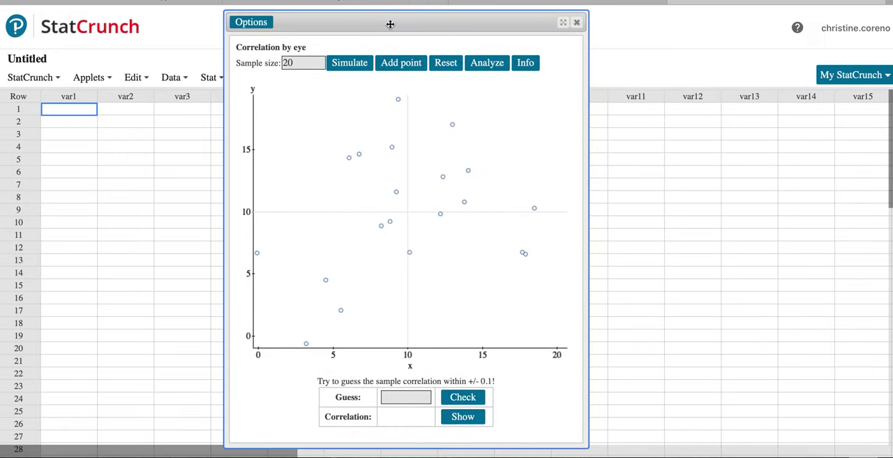
pyautogui.moveTo(421, 326)
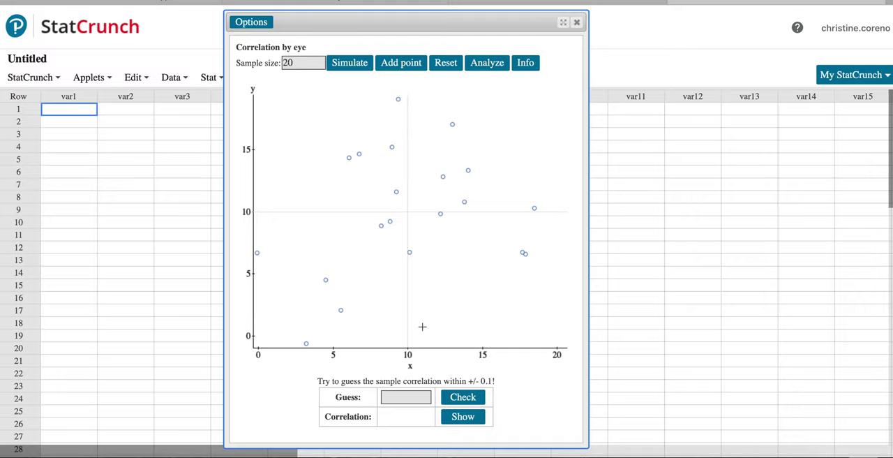
pyautogui.moveTo(360, 206)
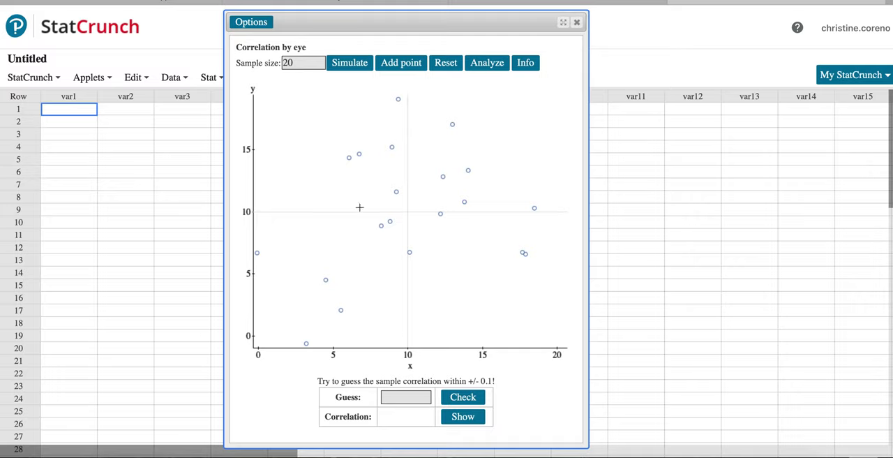
# Check a correlation guess of 0.2 (within 0.1) and reveal the actual sample correlation of 0.26
pyautogui.click(404, 396)
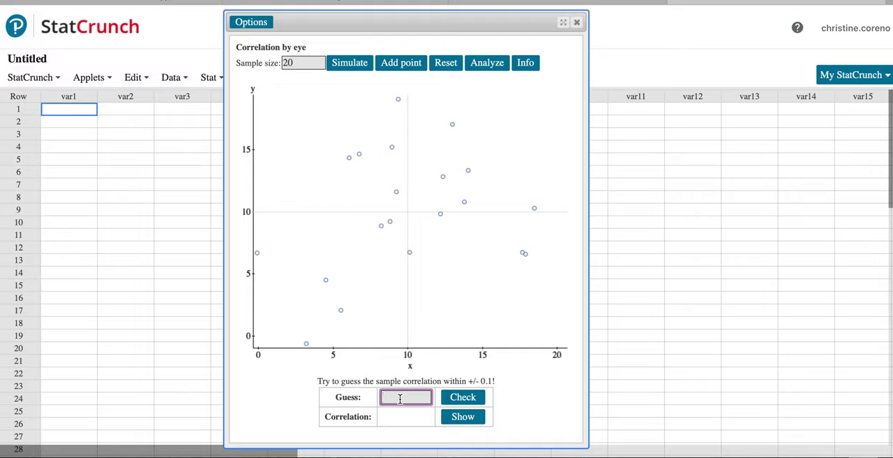
pyautogui.click(463, 396)
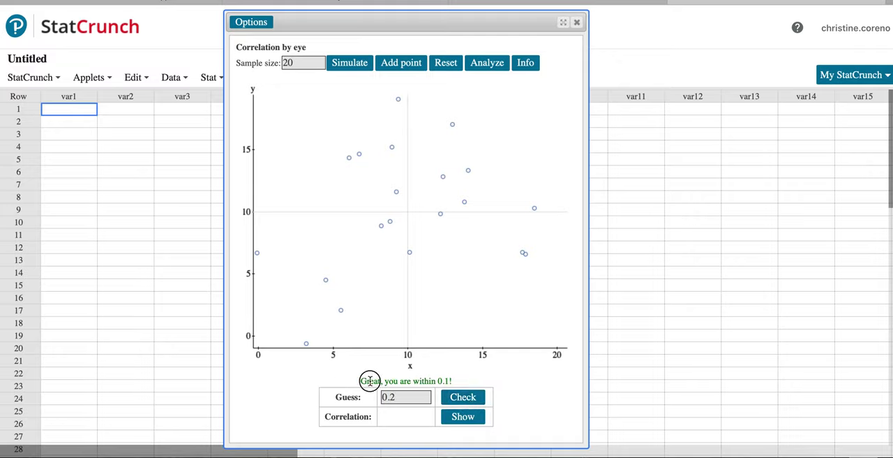
pyautogui.click(463, 416)
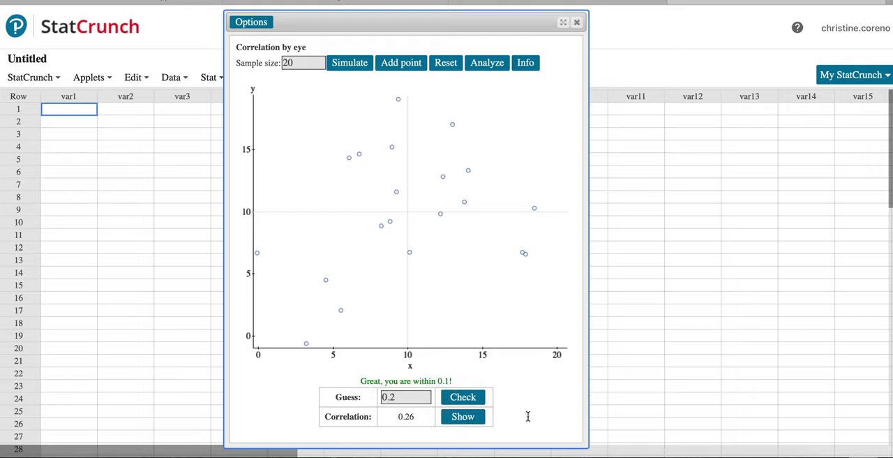
pyautogui.moveTo(505, 394)
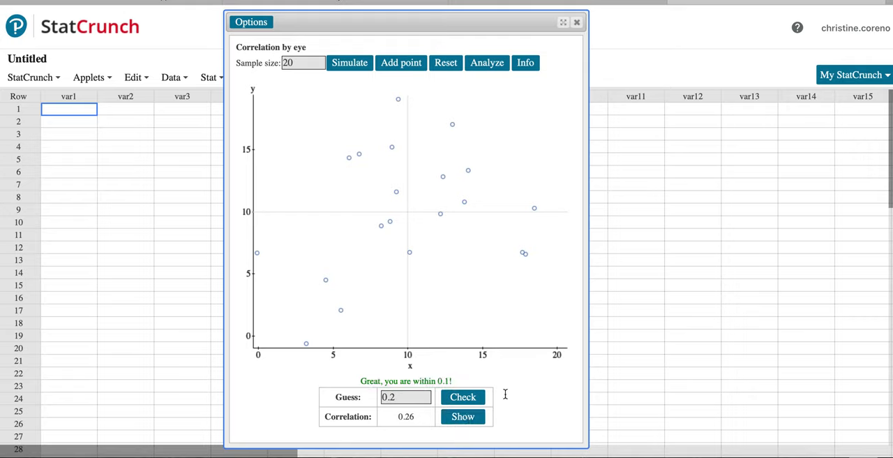
pyautogui.moveTo(307, 387)
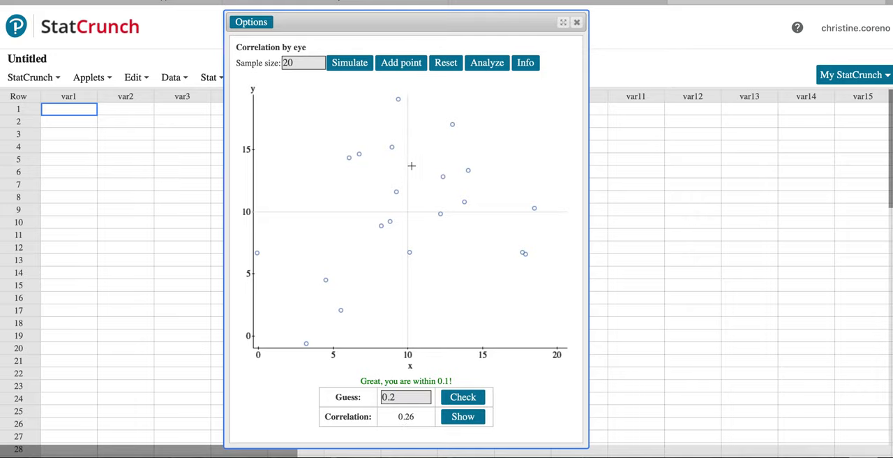
# Reset the applet, dismiss the sample size error, simulate a new 20-point sample and bring up Options
pyautogui.click(445, 63)
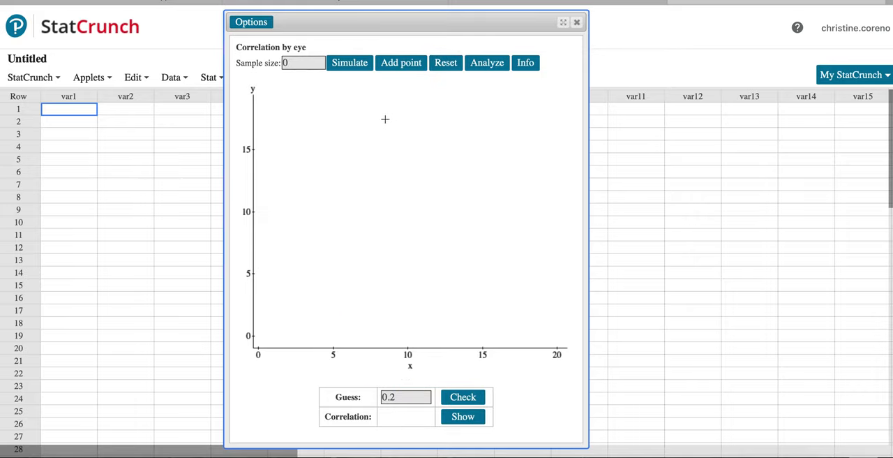
pyautogui.click(348, 63)
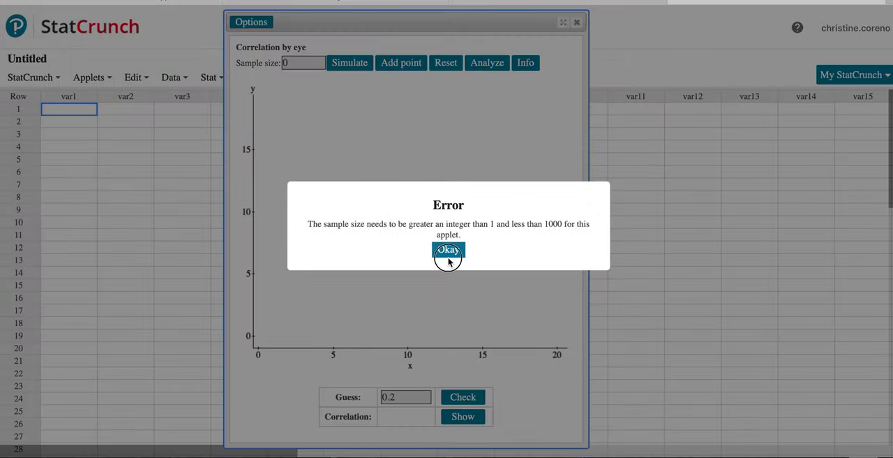
pyautogui.click(448, 250)
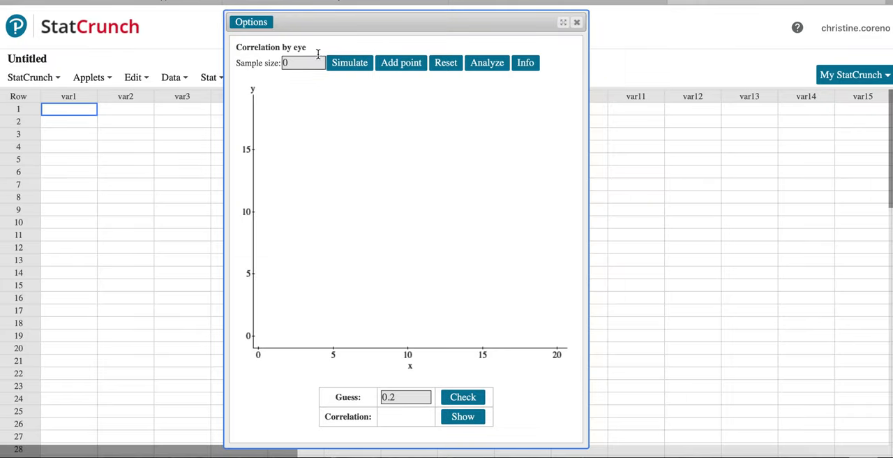
pyautogui.click(302, 63)
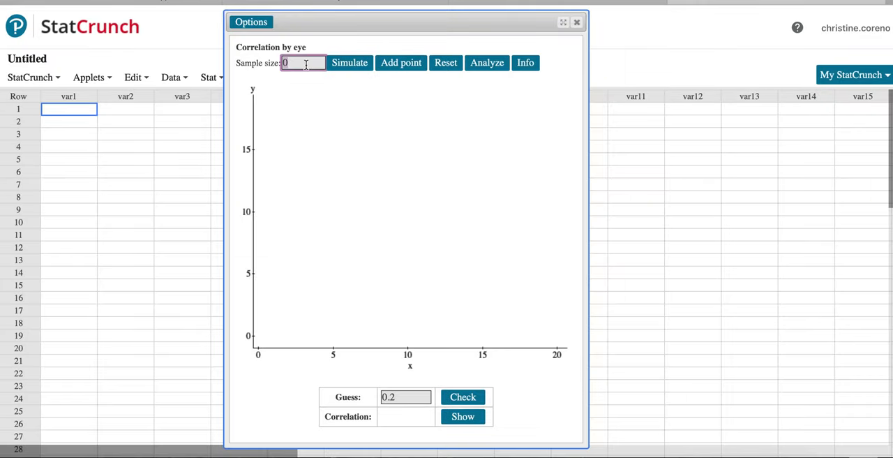
pyautogui.click(349, 62)
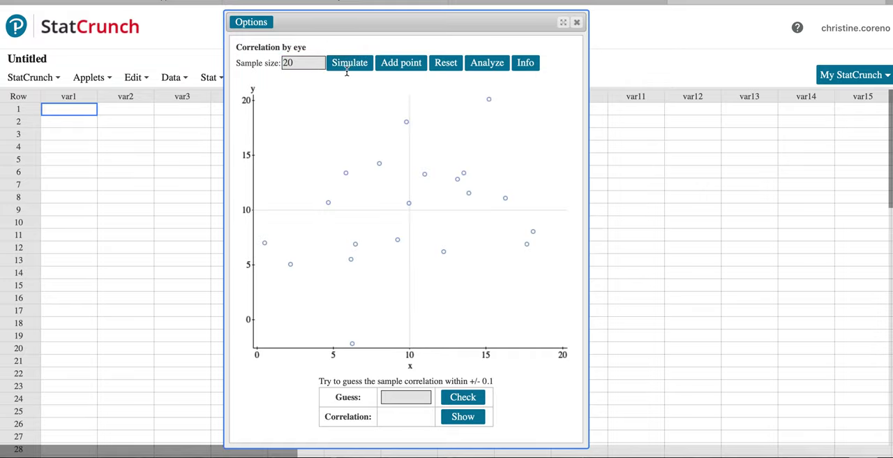
pyautogui.click(348, 63)
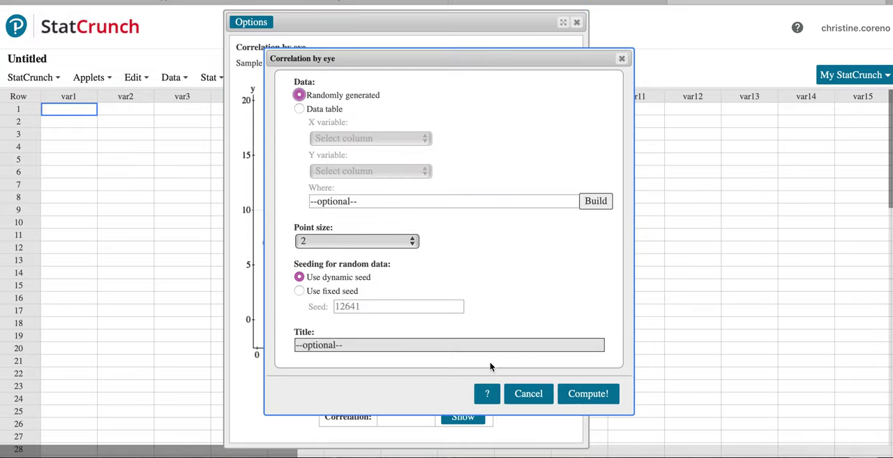
# Regenerate the data and check guesses of 0 and then 0.8 against the scatter plot
pyautogui.click(587, 394)
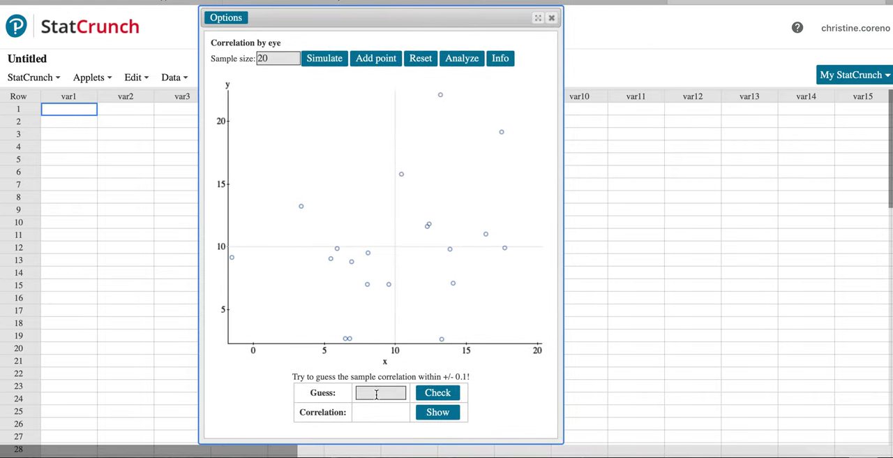
pyautogui.click(379, 392)
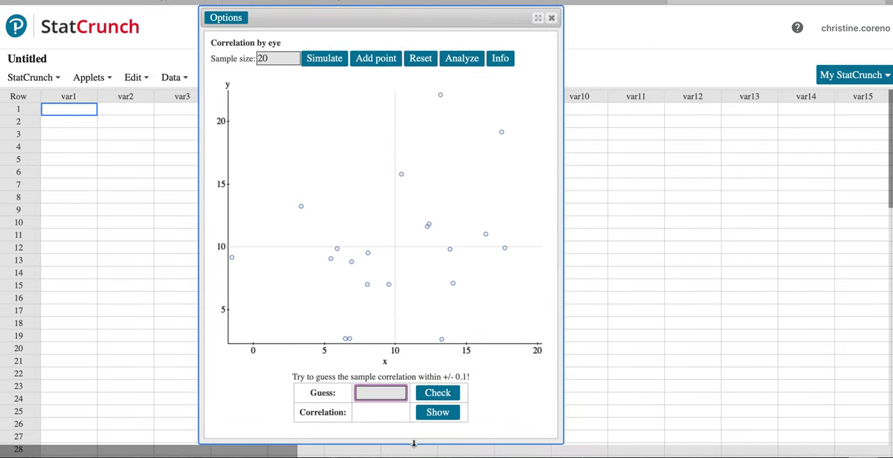
pyautogui.write('0')
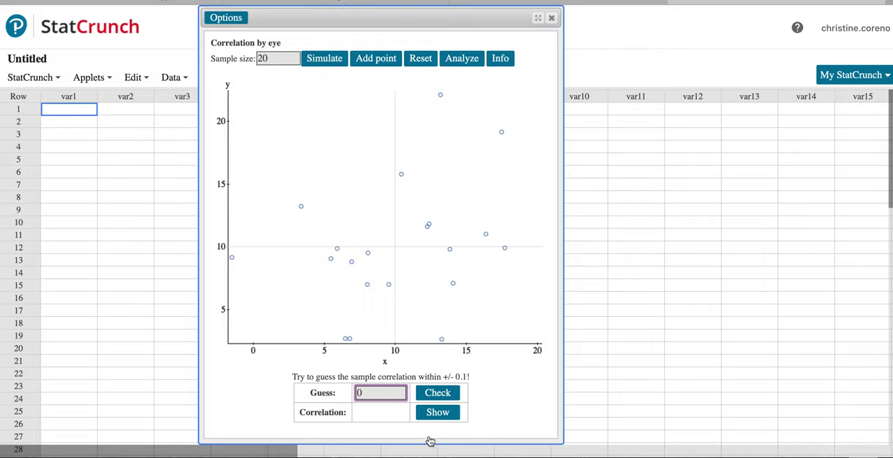
pyautogui.click(438, 392)
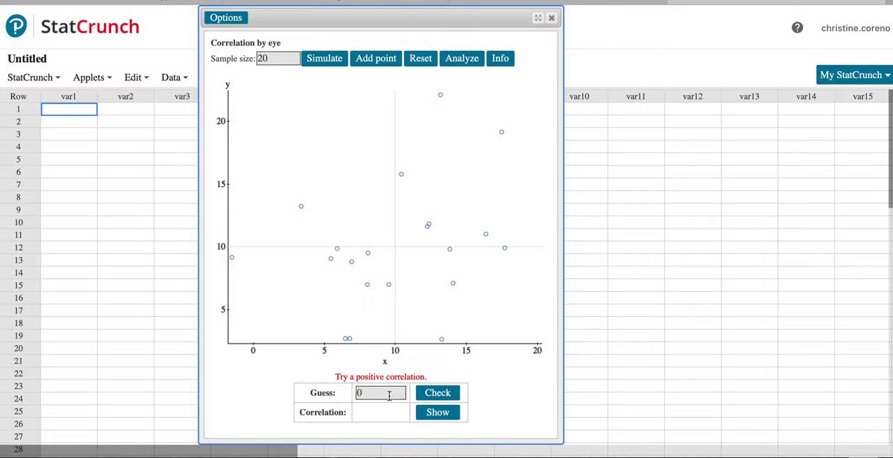
pyautogui.click(438, 392)
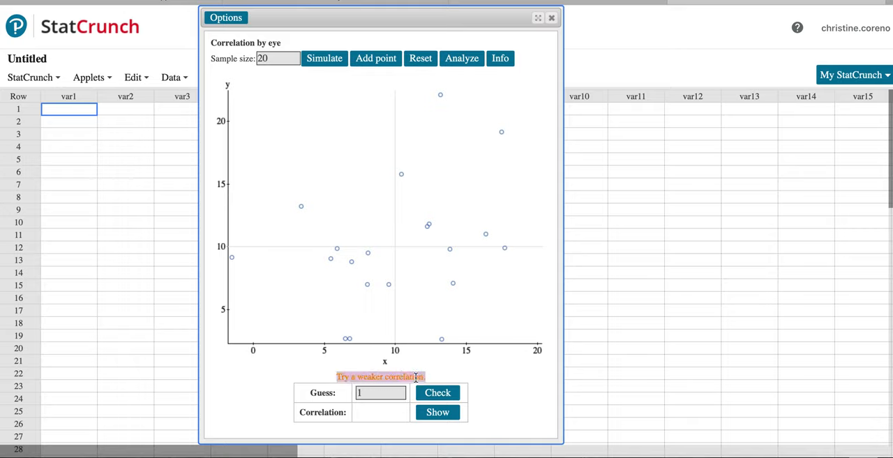
pyautogui.write('0.8')
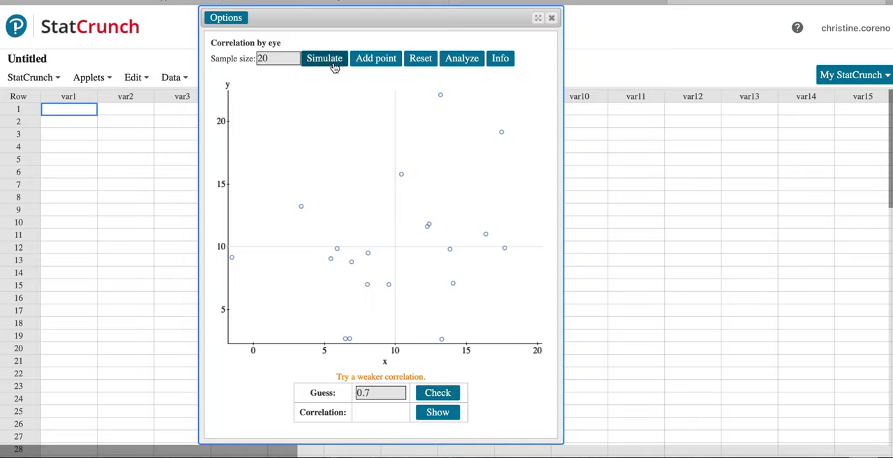
# Simulate a new plot, check a guess of -0.5 (within 0.1) and reveal the actual correlation of -0.59
pyautogui.click(324, 59)
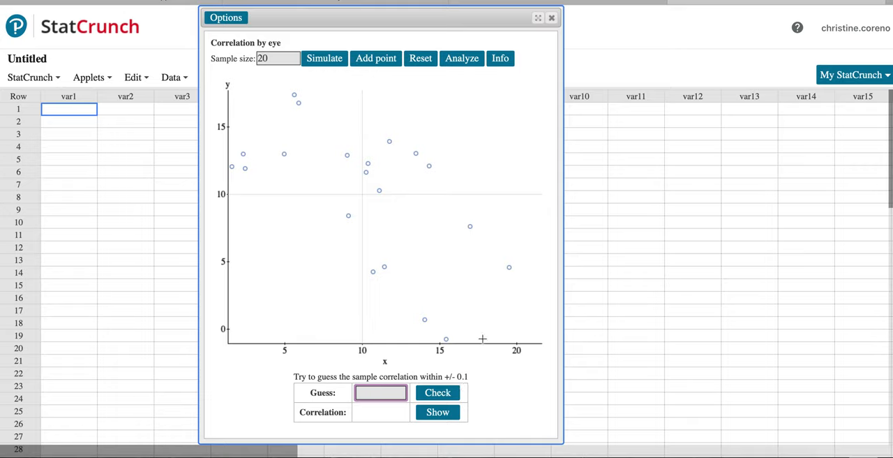
pyautogui.write('-')
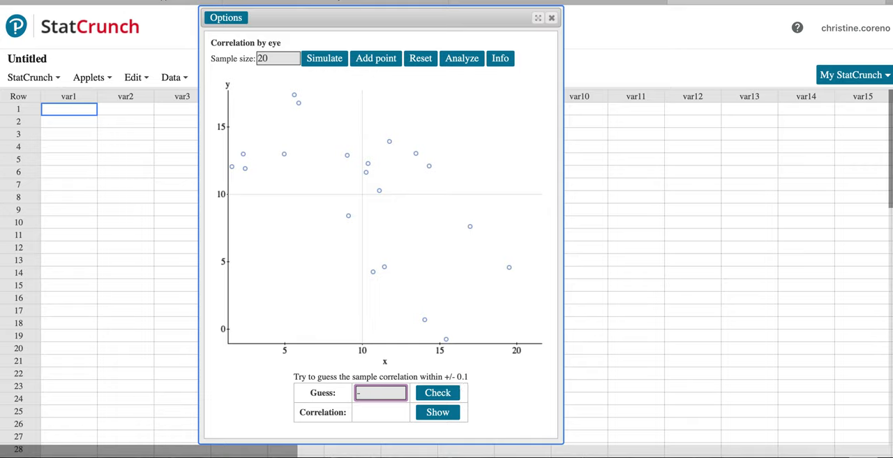
pyautogui.write('-0.5')
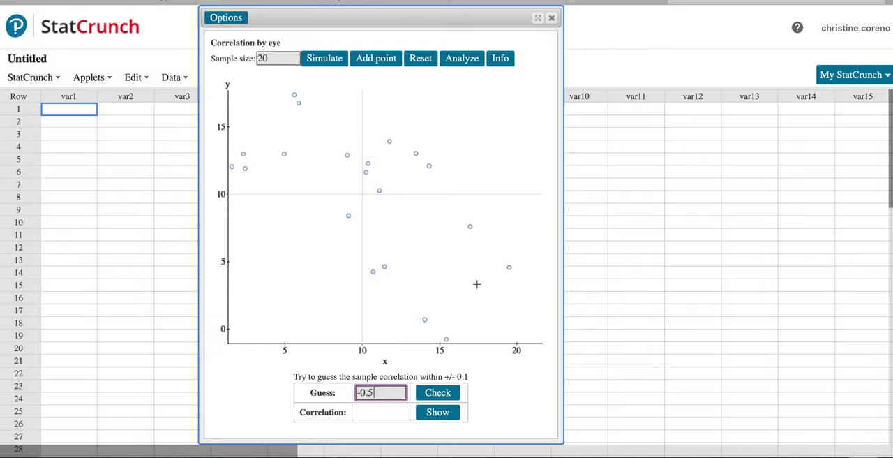
pyautogui.click(438, 392)
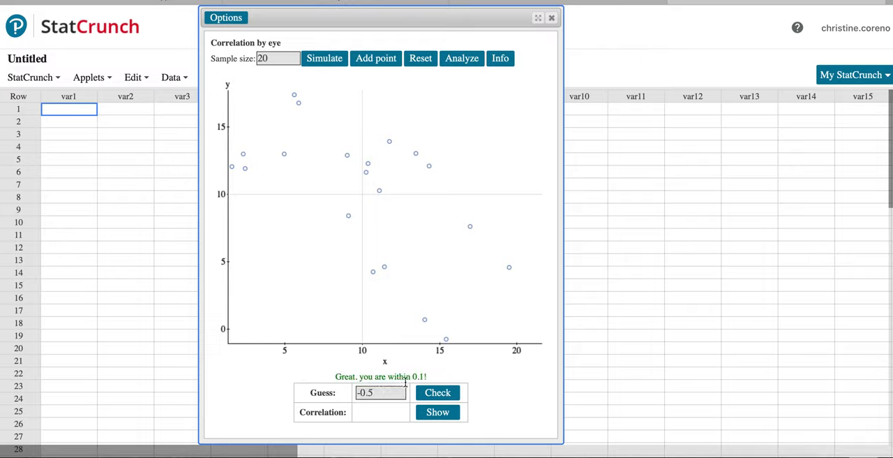
pyautogui.click(438, 412)
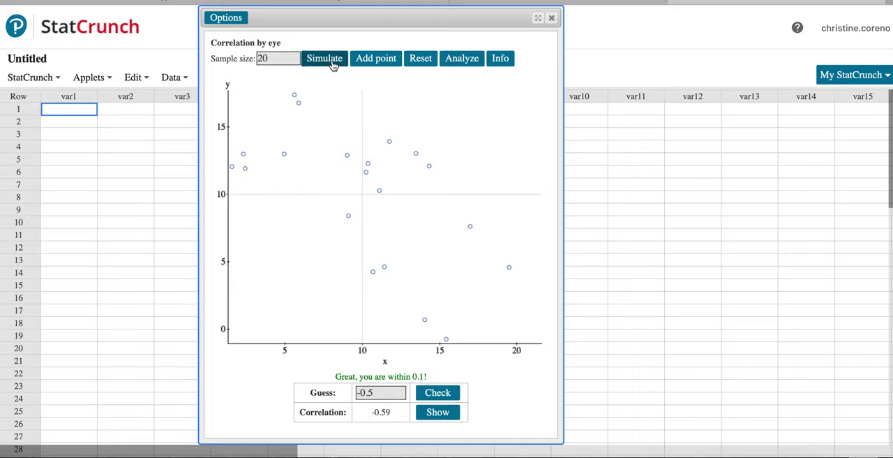
# Simulate several new samples and check a guess of 0.9, judged within 0.1
pyautogui.click(324, 59)
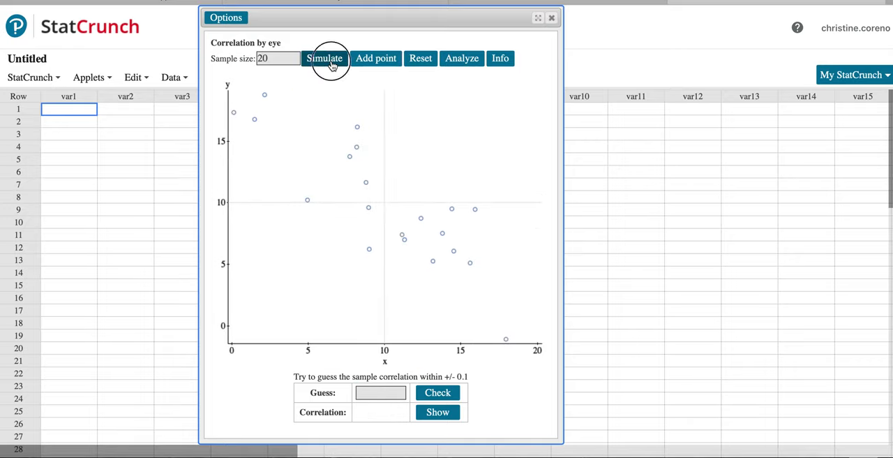
pyautogui.click(324, 59)
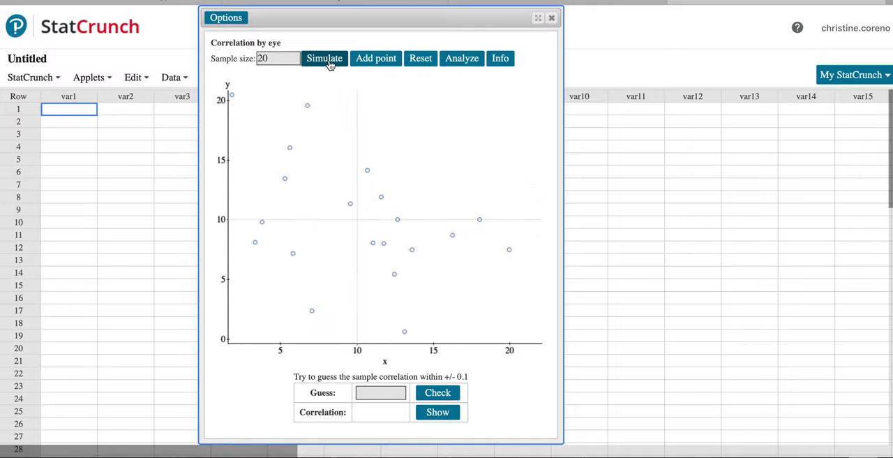
pyautogui.click(323, 58)
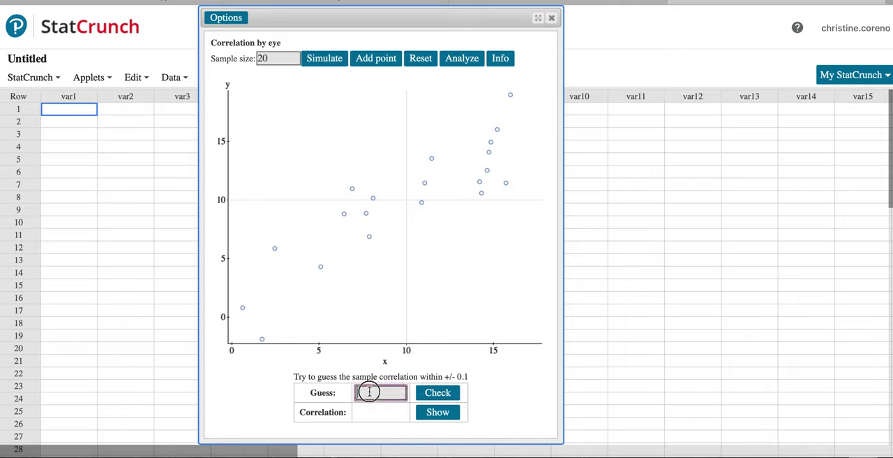
pyautogui.write('0.9')
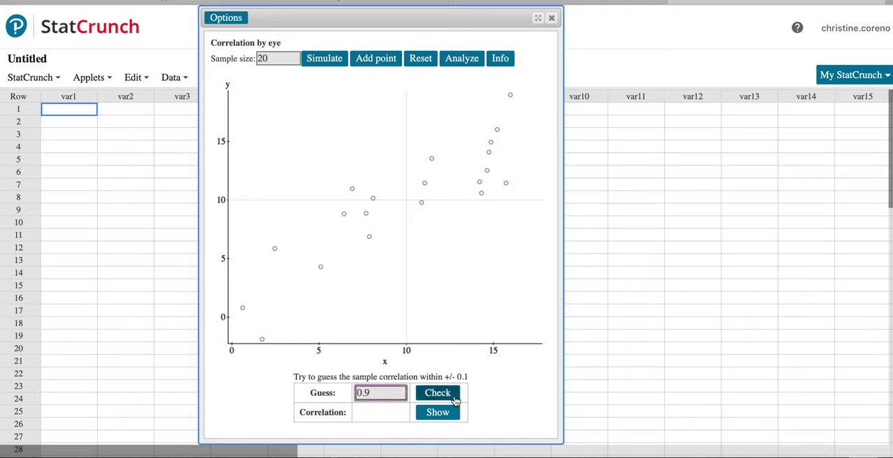
pyautogui.click(438, 392)
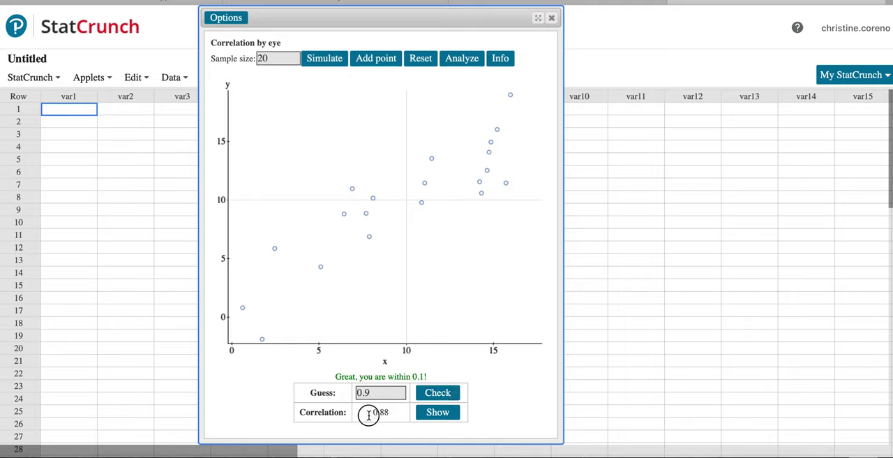
# Simulate several new negatively sloped samples and check a guess of -0.7, which is rejected
pyautogui.click(323, 58)
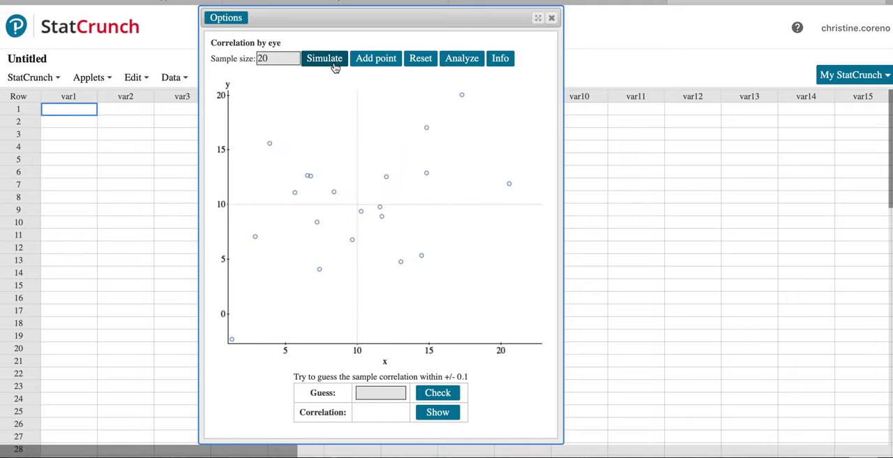
pyautogui.click(323, 58)
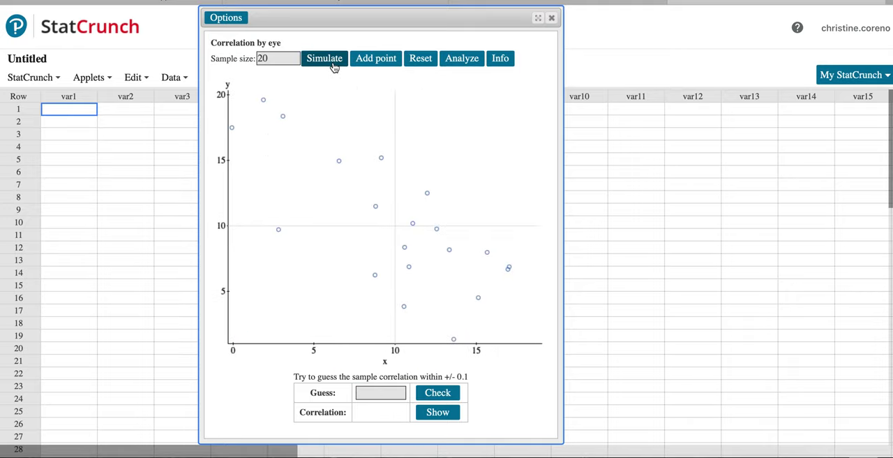
pyautogui.click(324, 59)
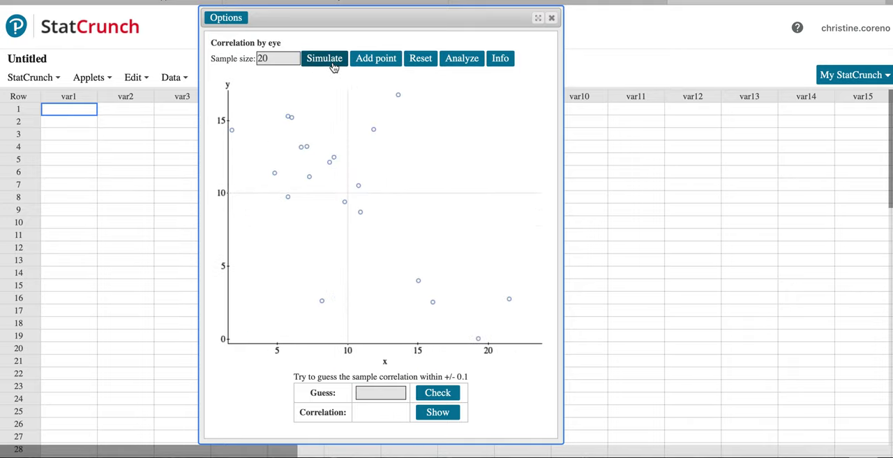
pyautogui.click(323, 59)
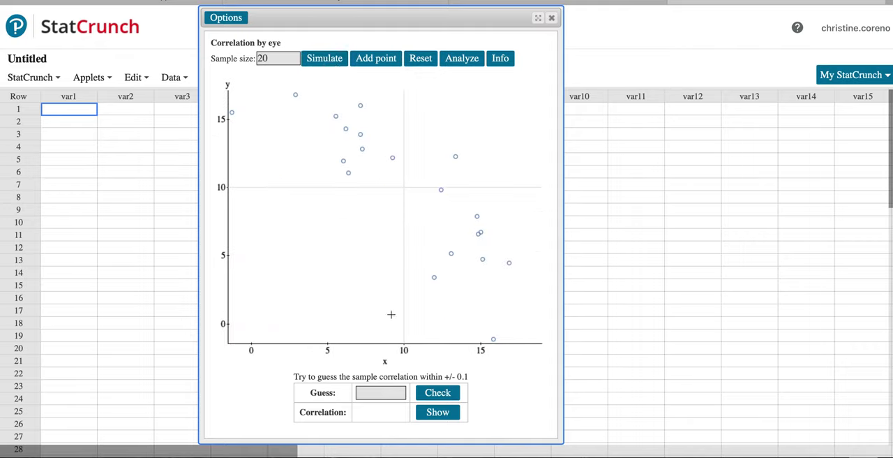
pyautogui.write('-0.7')
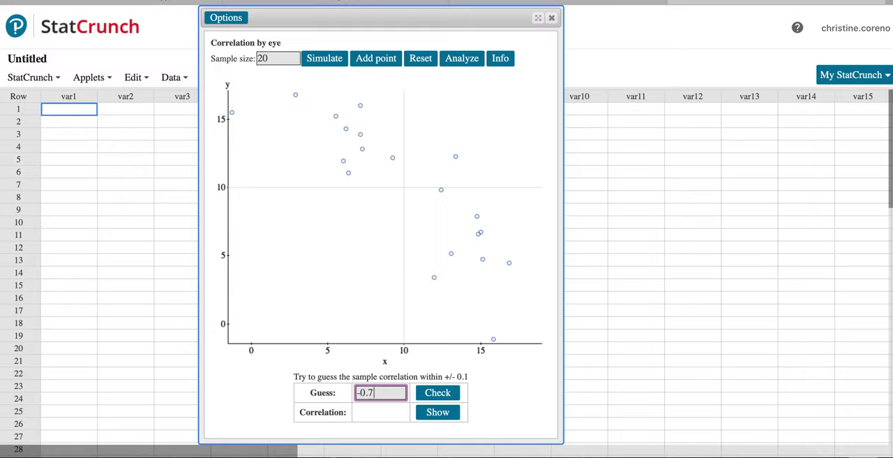
pyautogui.click(438, 392)
pyautogui.write('-0.8')
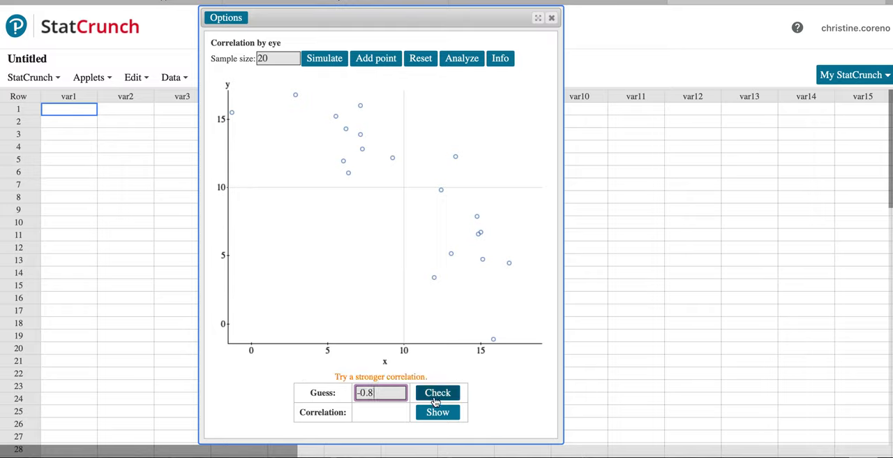
# Check the revised guess of -0.8, accepted with actual correlation -0.83, and return to the Canvas tab
pyautogui.click(438, 392)
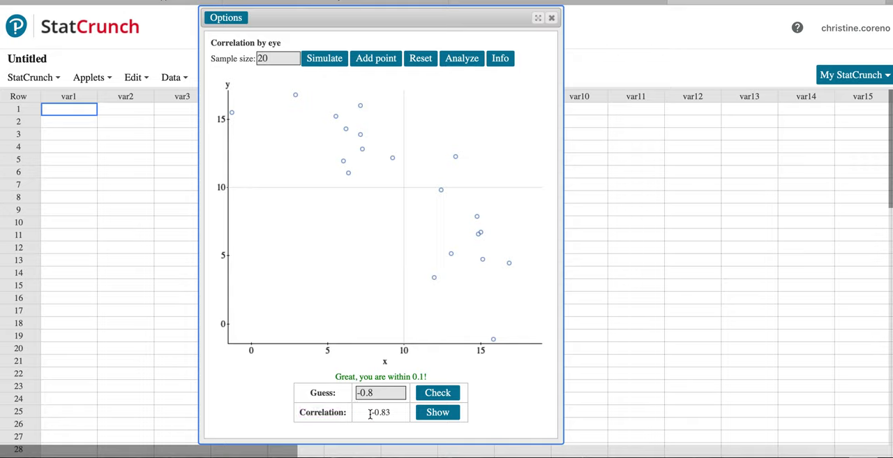
pyautogui.moveTo(324, 58)
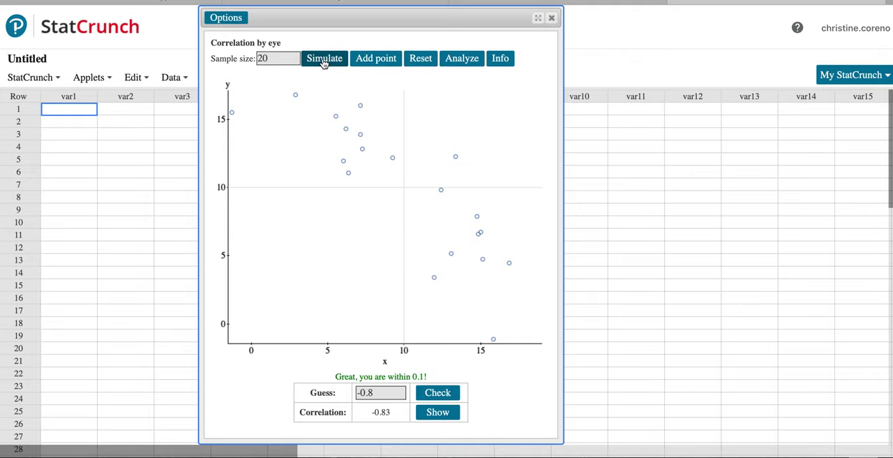
pyautogui.click(552, 17)
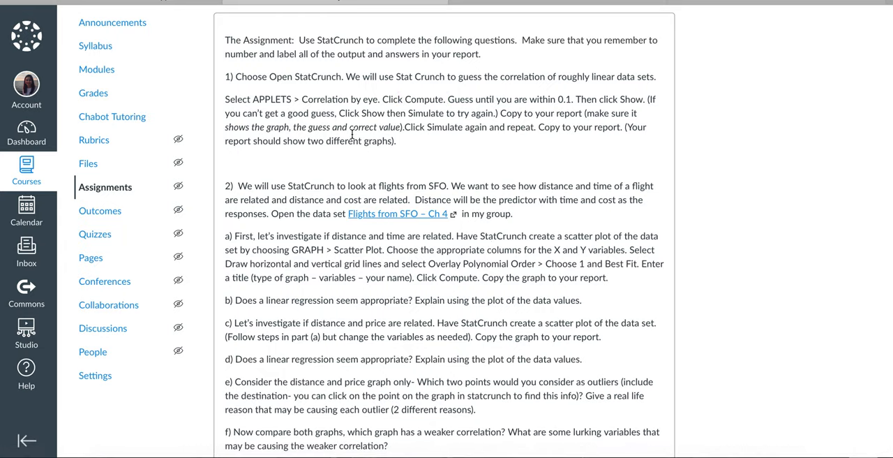
pyautogui.moveTo(456, 188)
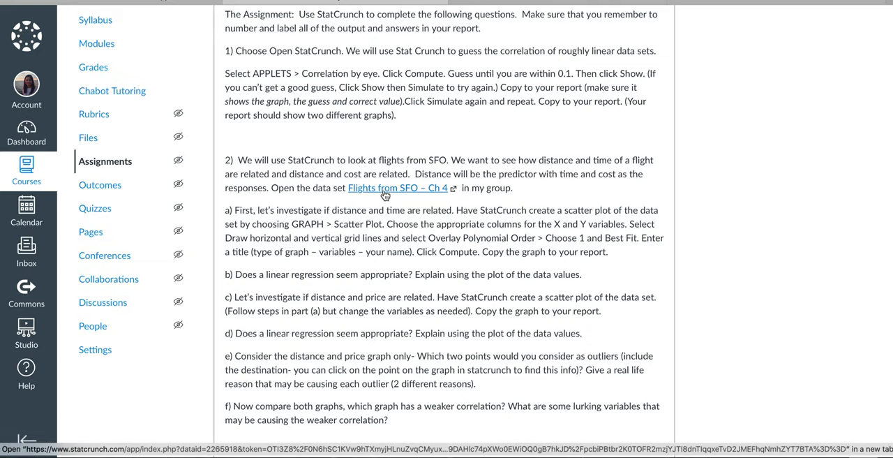
# Open the 'Flights from SFO – Ch 4' data set from the question 2 link
pyautogui.click(396, 187)
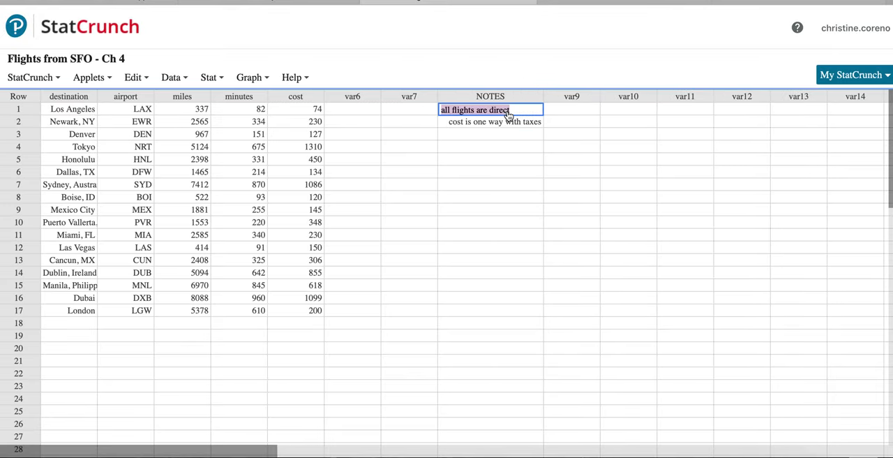
pyautogui.click(491, 123)
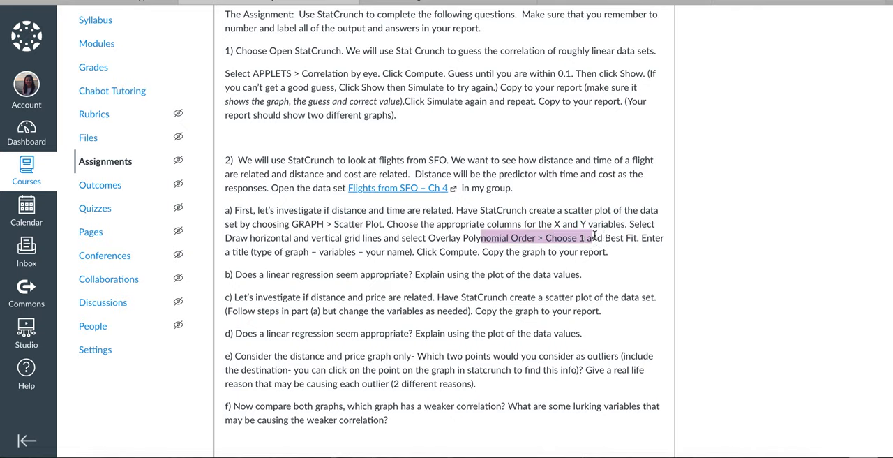
# Scroll the assignment down to question 3's regression tasks and return to the flight data set's one-way cost note
pyautogui.scroll(-3)
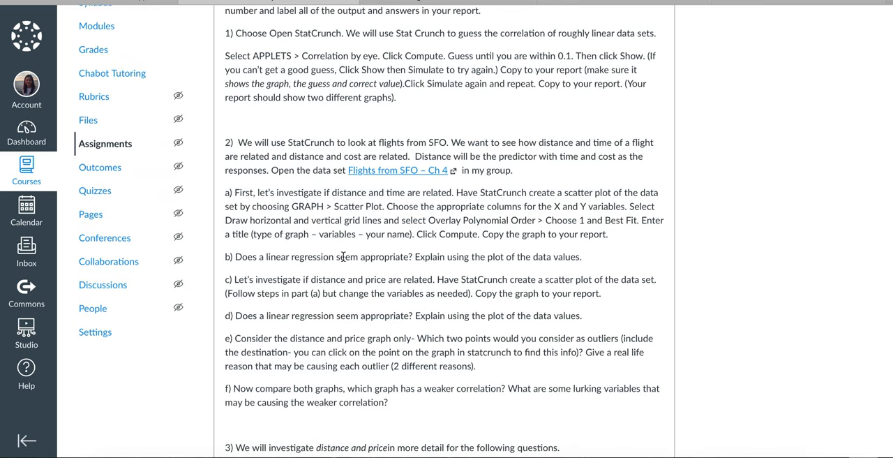
pyautogui.scroll(-3)
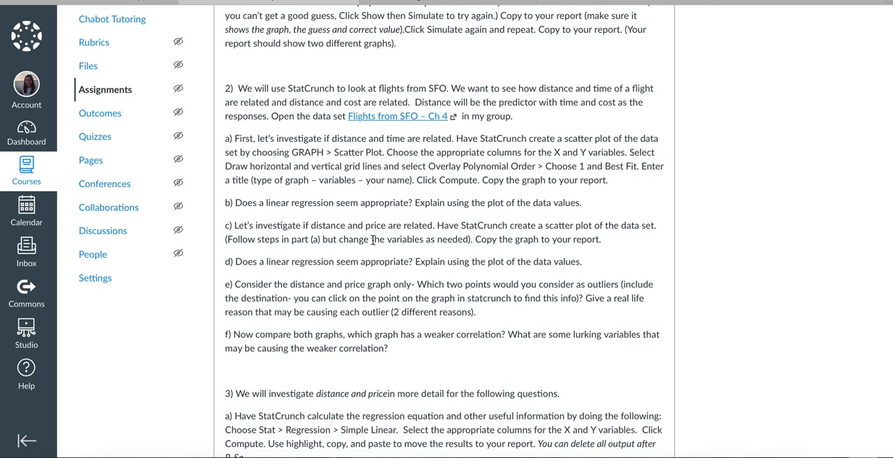
pyautogui.scroll(-3)
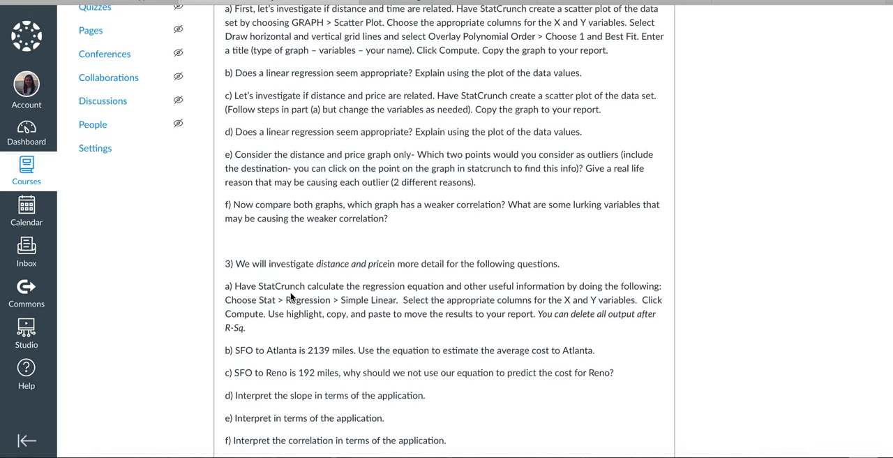
pyautogui.scroll(-3)
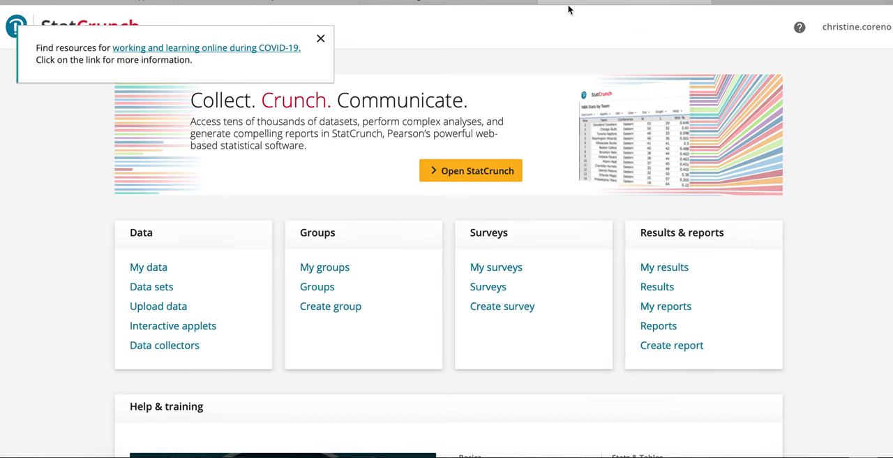
pyautogui.click(470, 170)
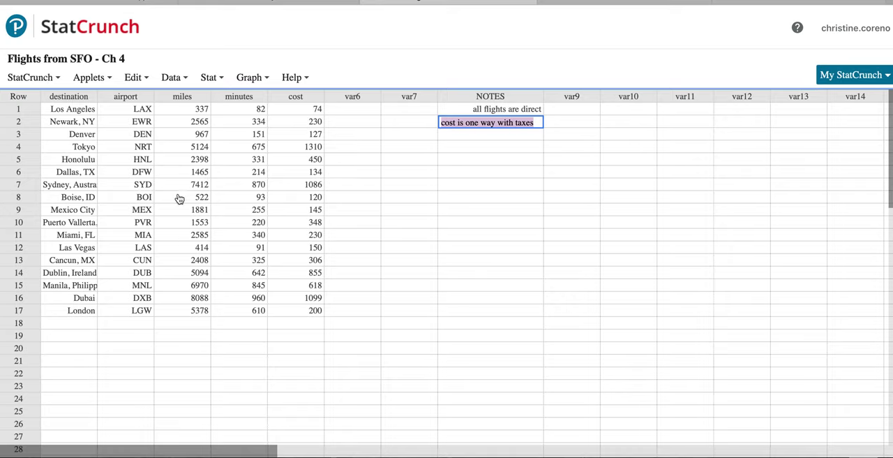